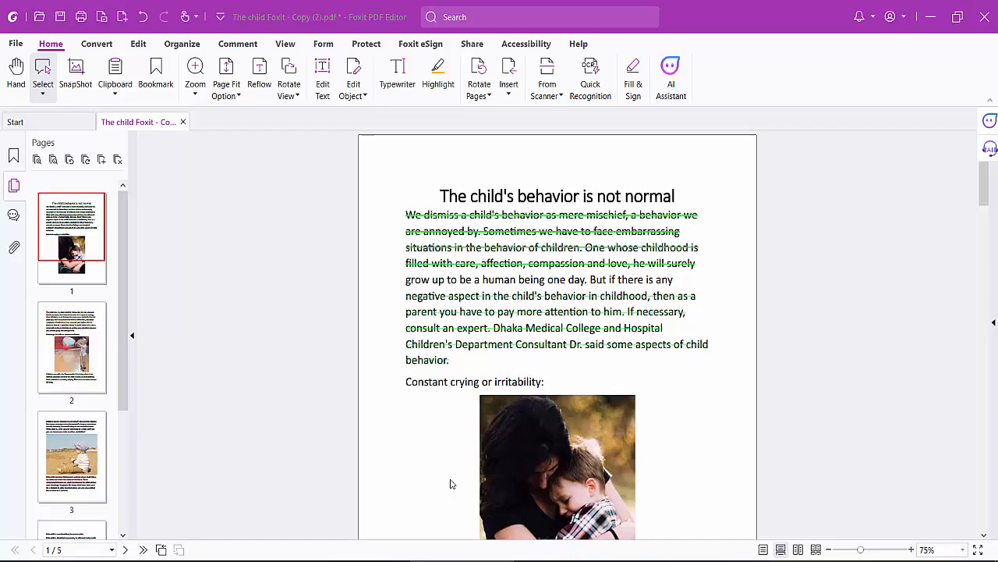
pyautogui.moveTo(439, 437)
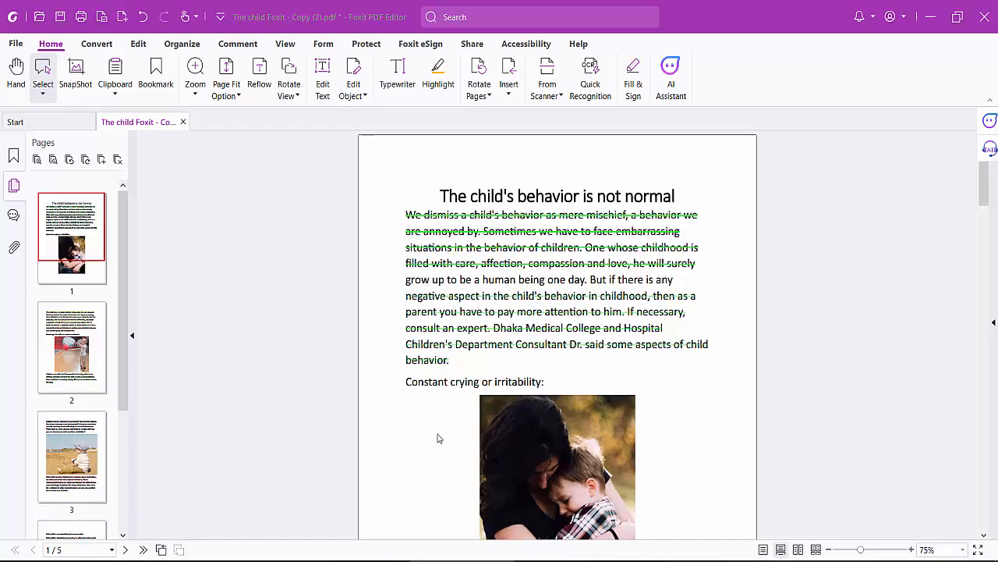
pyautogui.moveTo(274, 26)
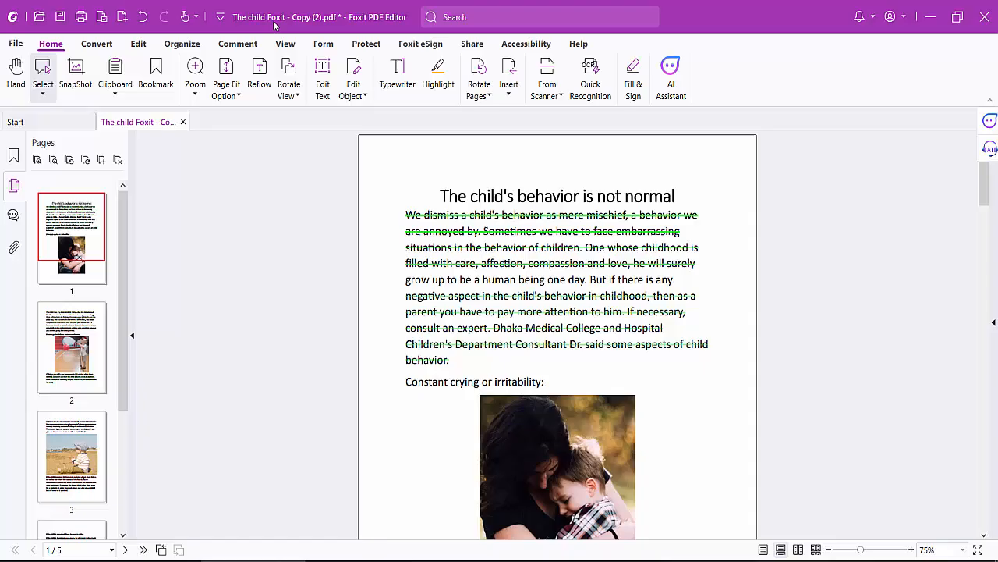
# Scroll through page 1 to review the struck-through opening paragraph.
pyautogui.scroll(-3)
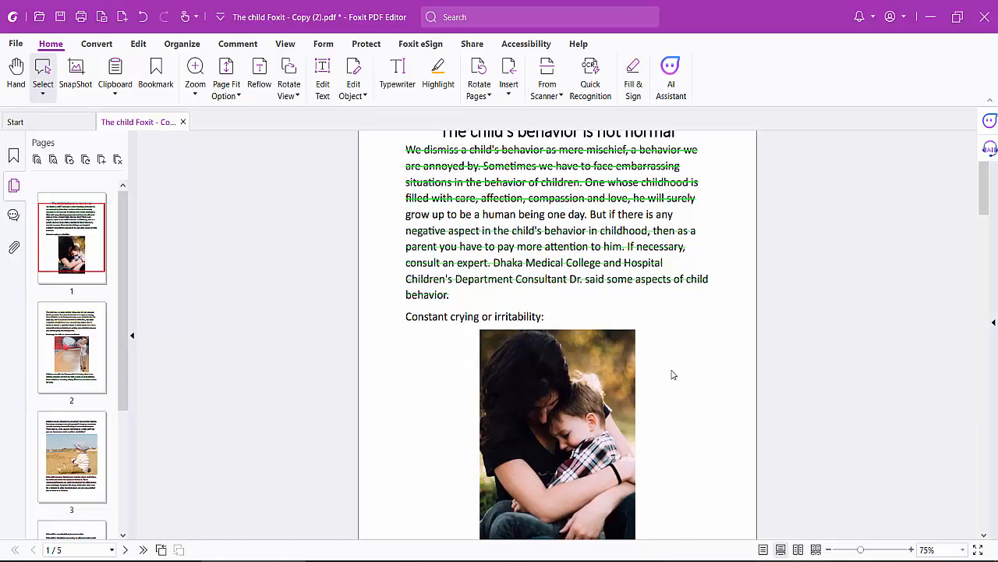
pyautogui.scroll(3)
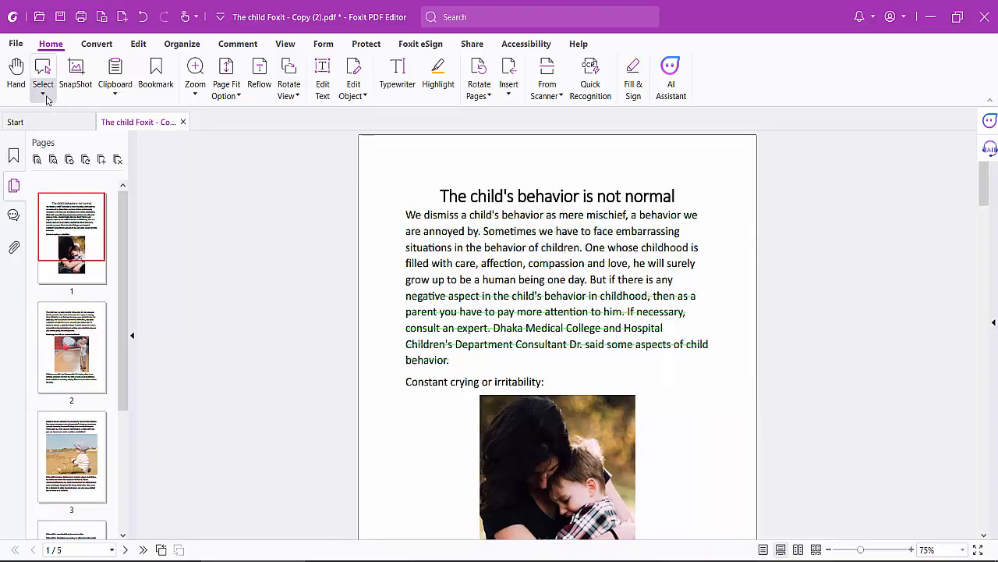
# Switch to Select Annotation mode and move on to page 2's struck paragraph.
pyautogui.click(43, 95)
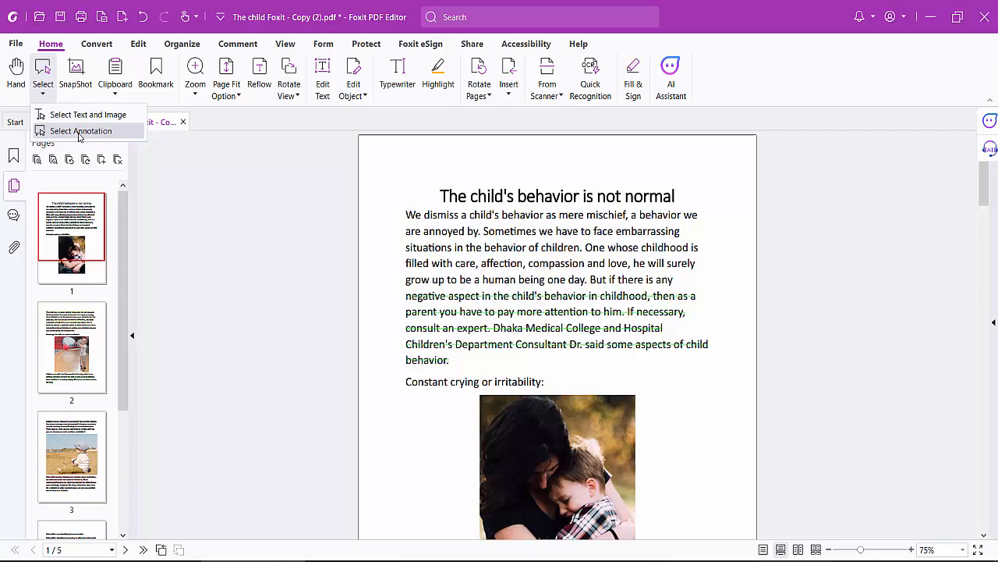
pyautogui.click(81, 131)
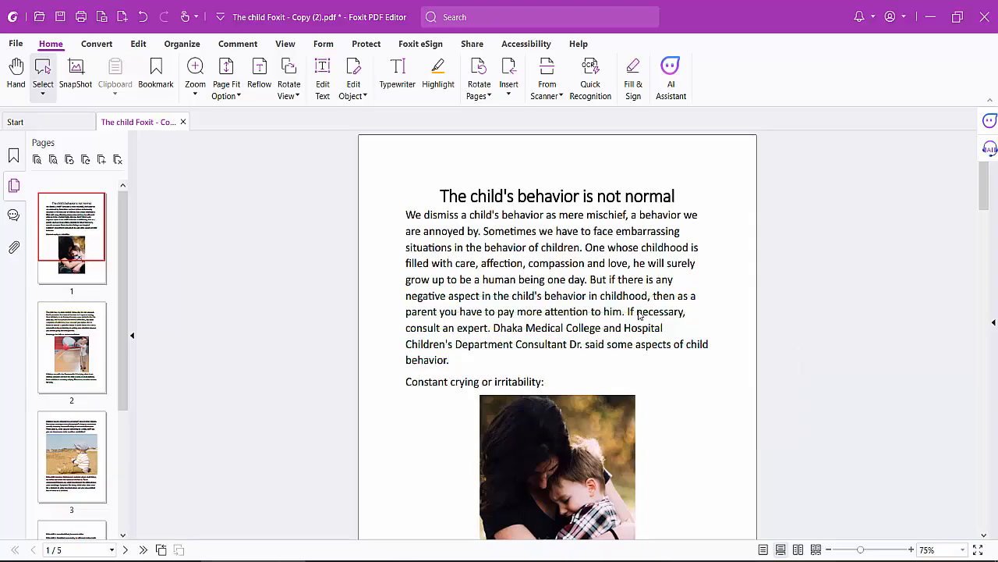
pyautogui.scroll(-3)
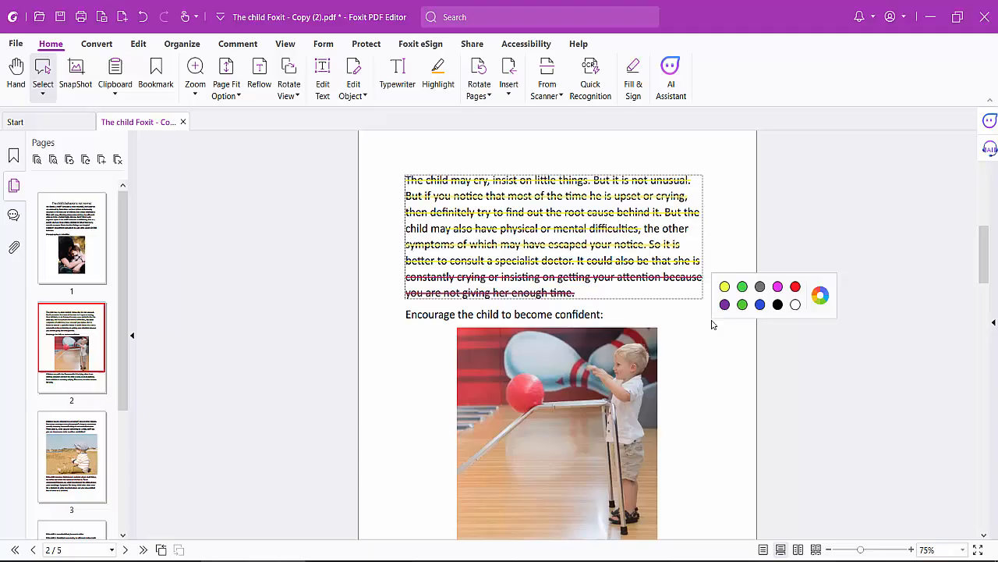
# Scroll through pages 2 and 3, clearing strikeout marks from the struck paragraphs.
pyautogui.scroll(-3)
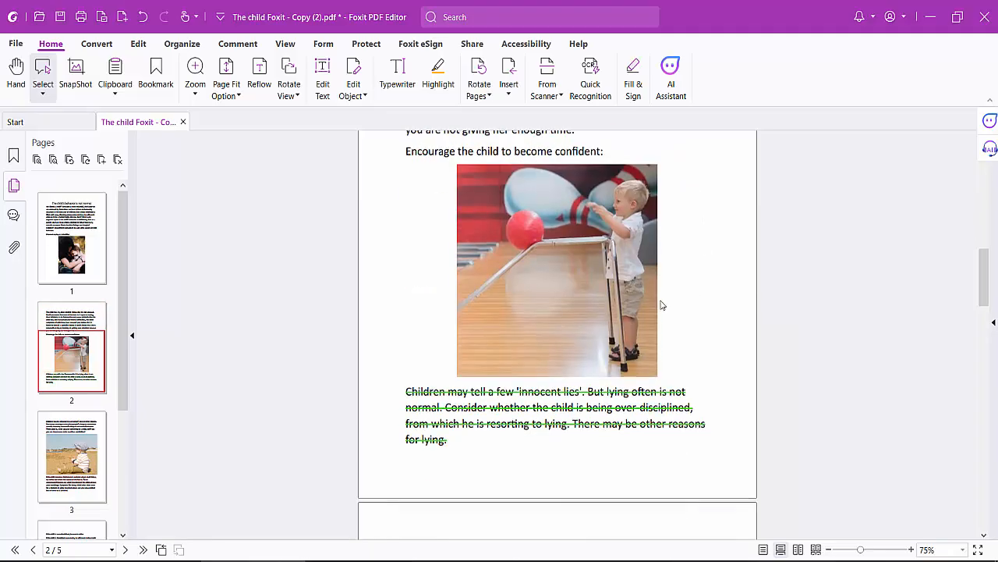
pyautogui.scroll(-3)
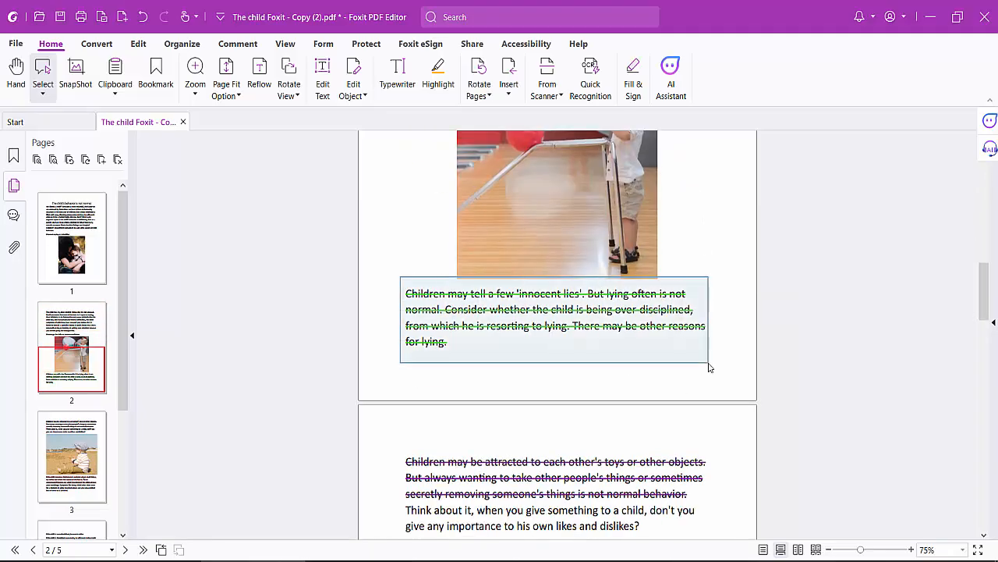
pyautogui.scroll(-3)
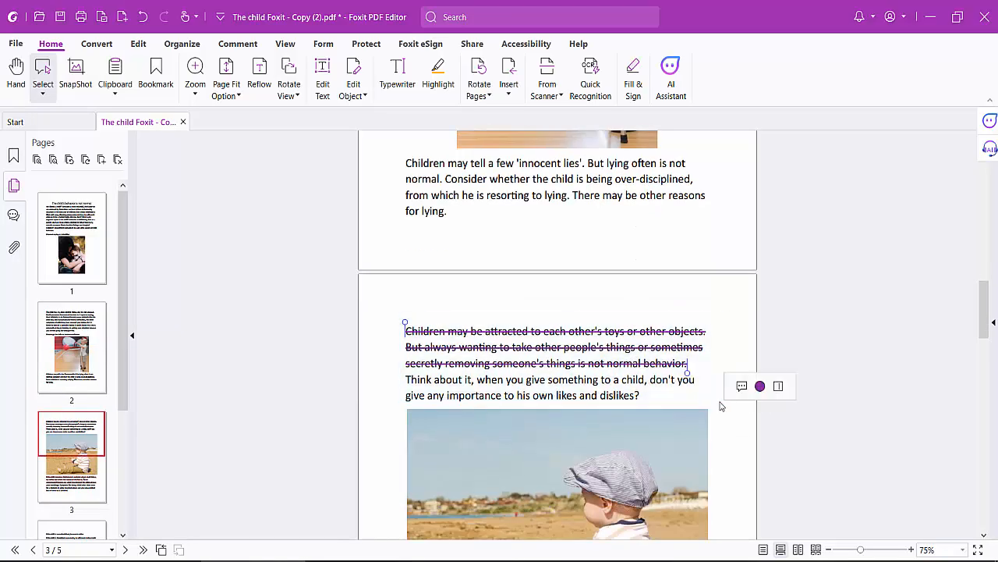
pyautogui.scroll(-3)
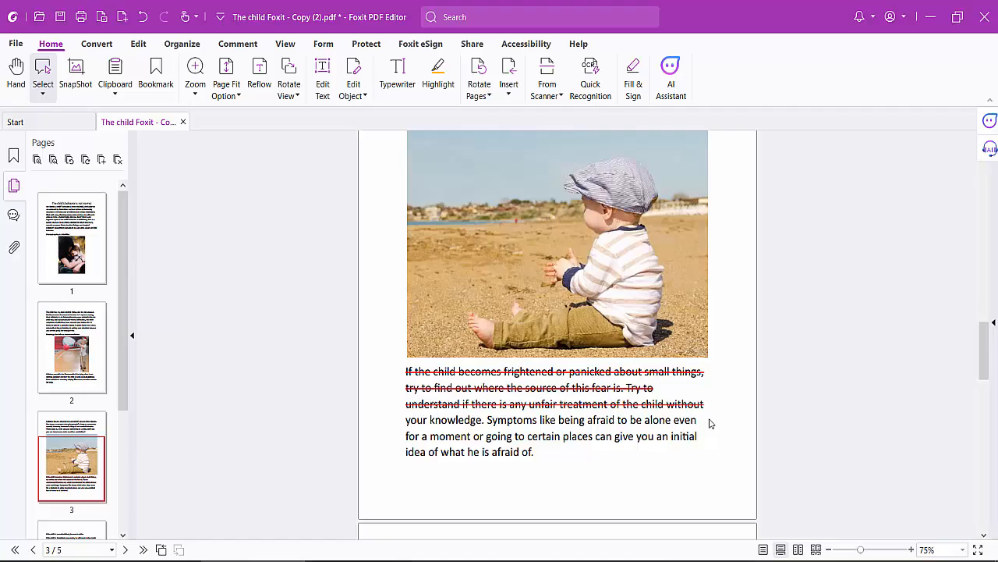
pyautogui.moveTo(51, 54)
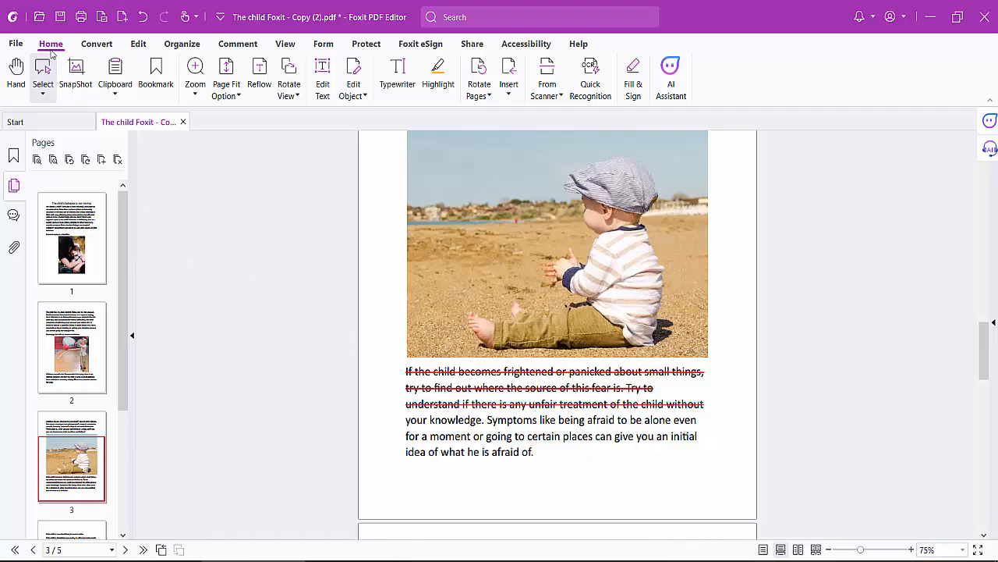
pyautogui.moveTo(456, 365)
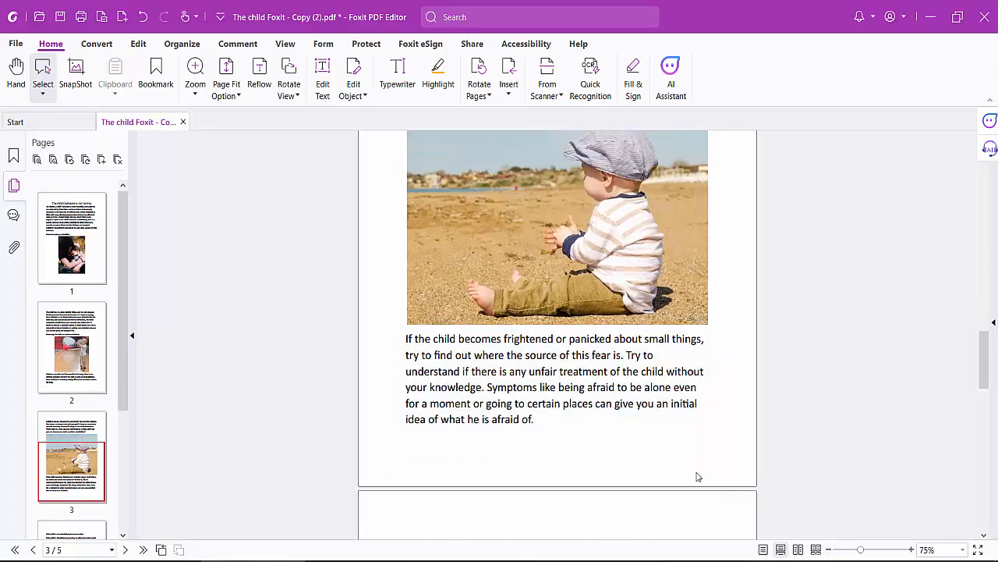
pyautogui.scroll(-3)
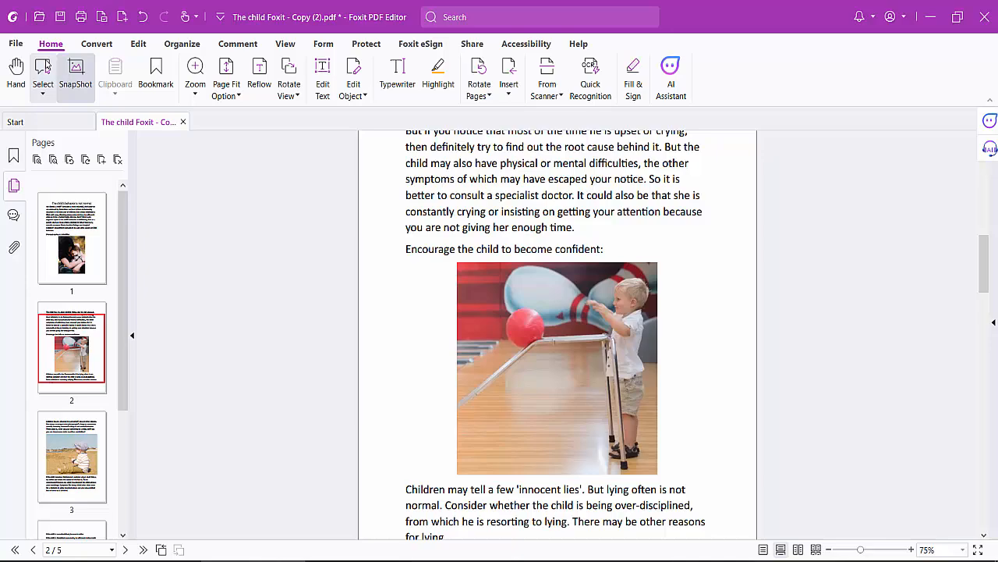
# Save the PDF with the quick access toolbar Save icon.
pyautogui.click(15, 43)
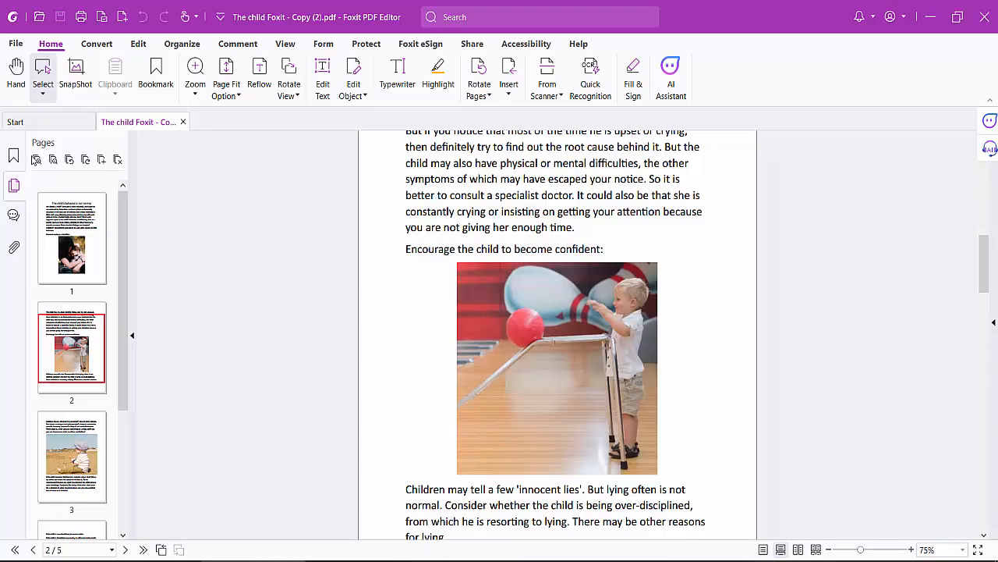
pyautogui.moveTo(36, 159)
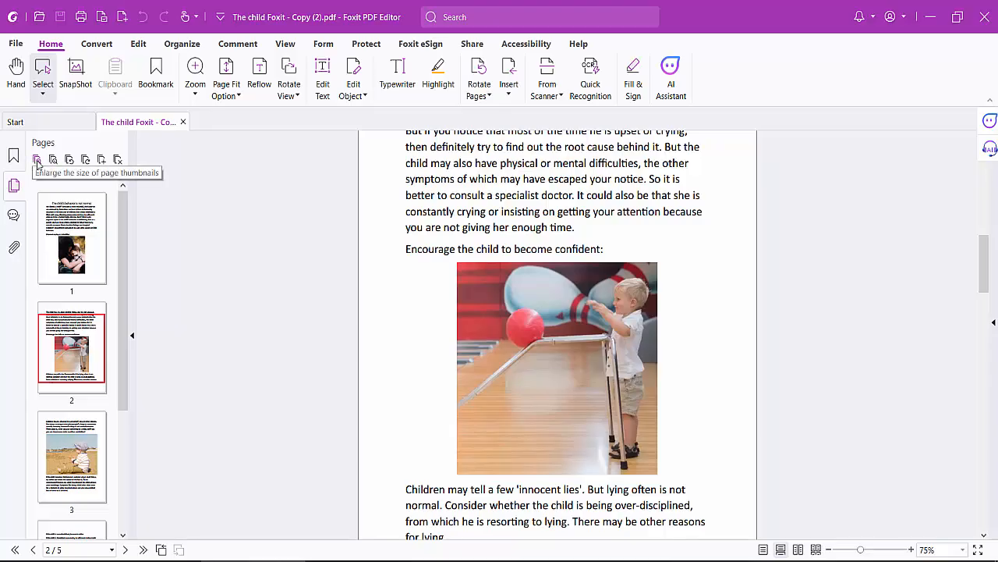